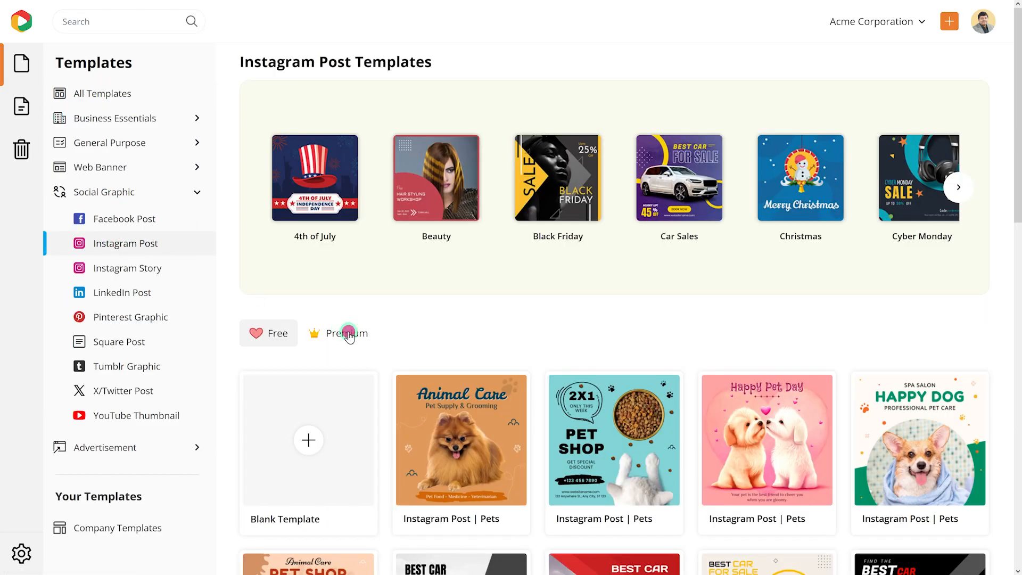
# Open the New Season fashion template and add the two-row collage from Graphics and Media.
pyautogui.scroll(-3)
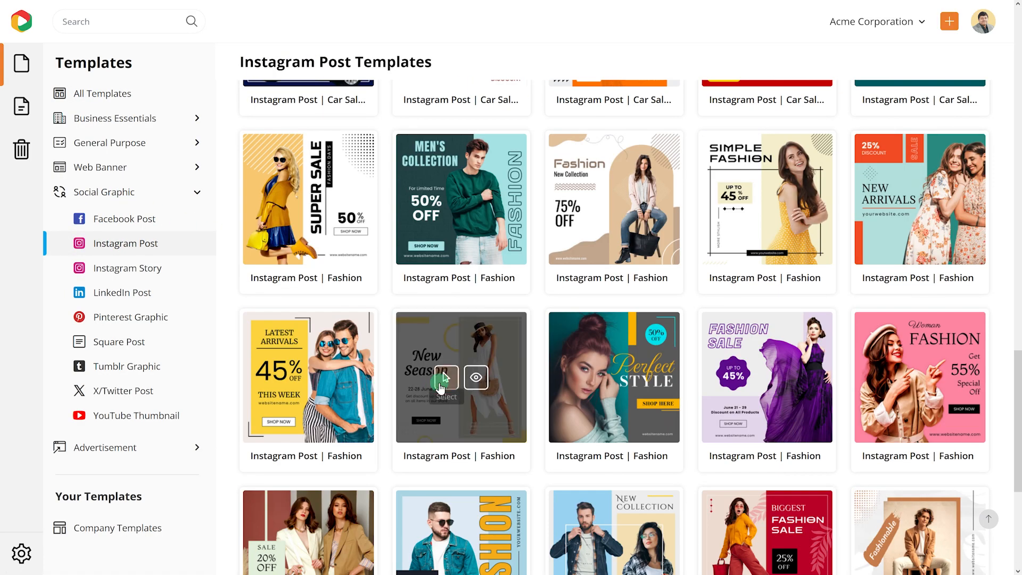
pyautogui.click(441, 376)
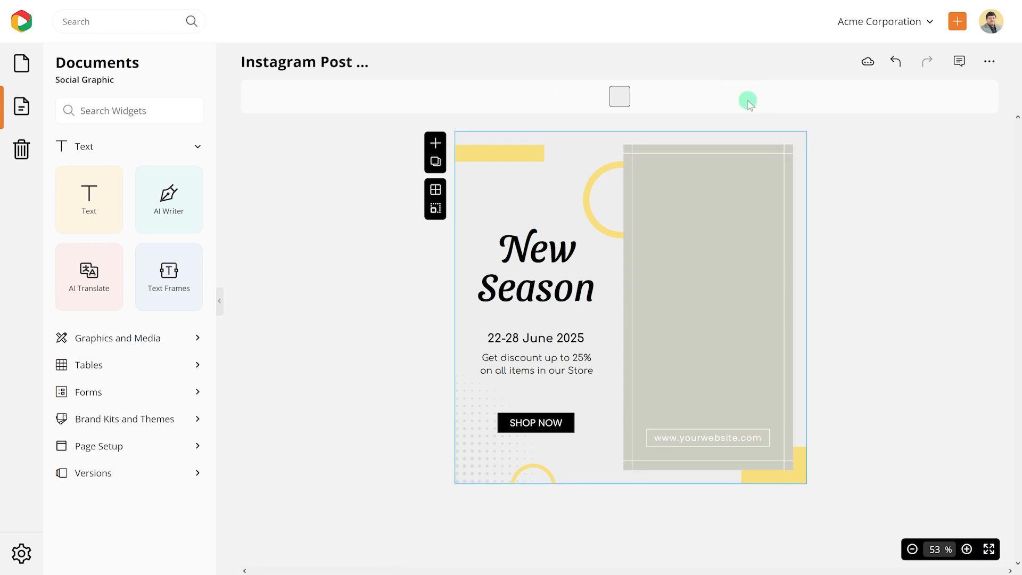
pyautogui.click(117, 337)
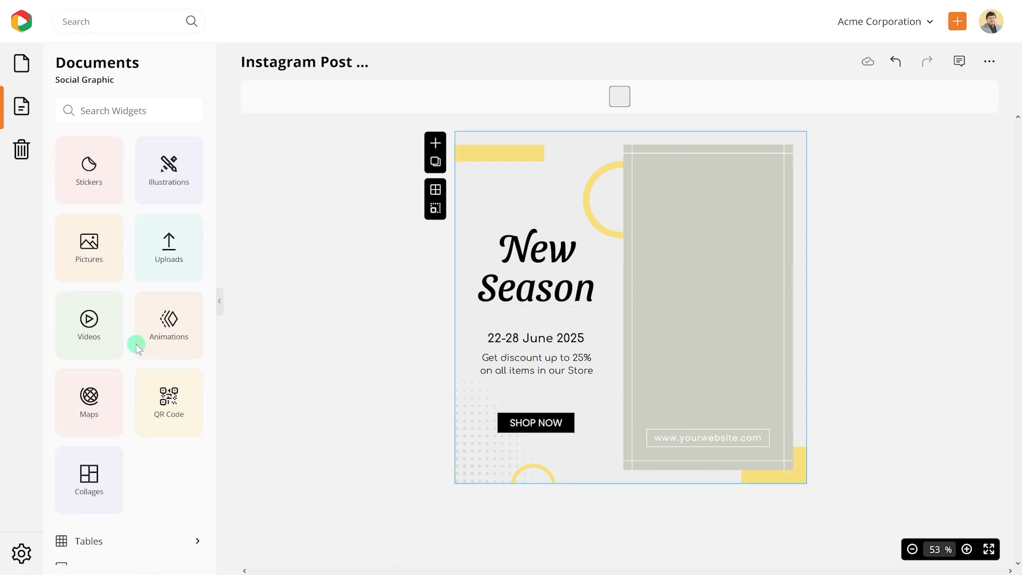
pyautogui.click(89, 479)
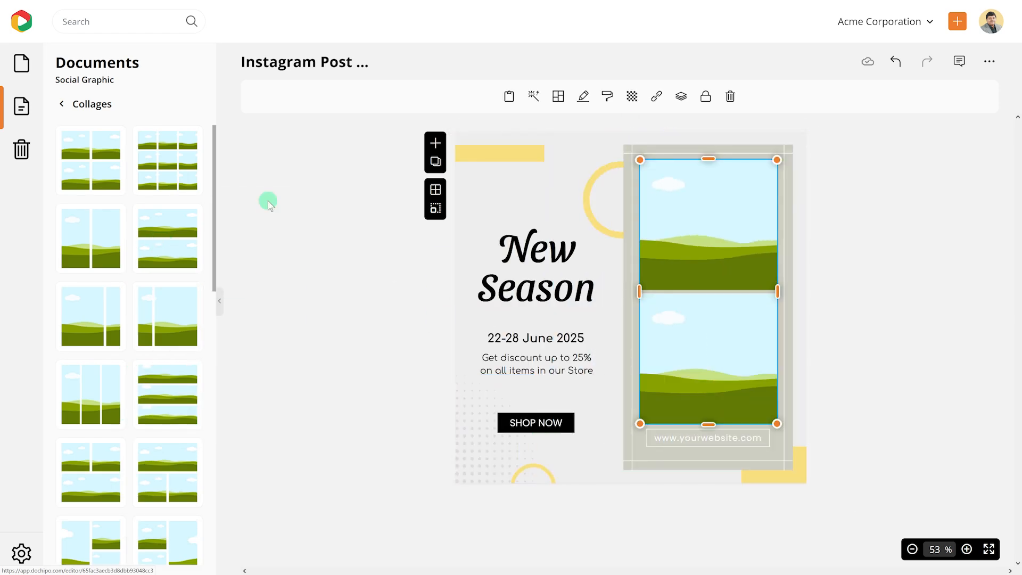
pyautogui.click(83, 104)
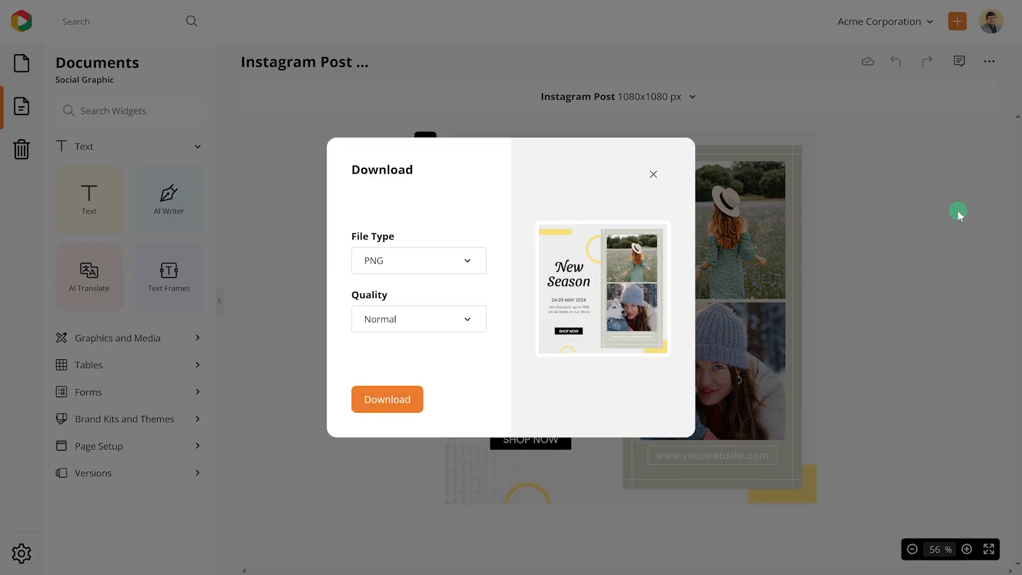
# Download the New Season post as PNG and close the preview.
pyautogui.click(418, 261)
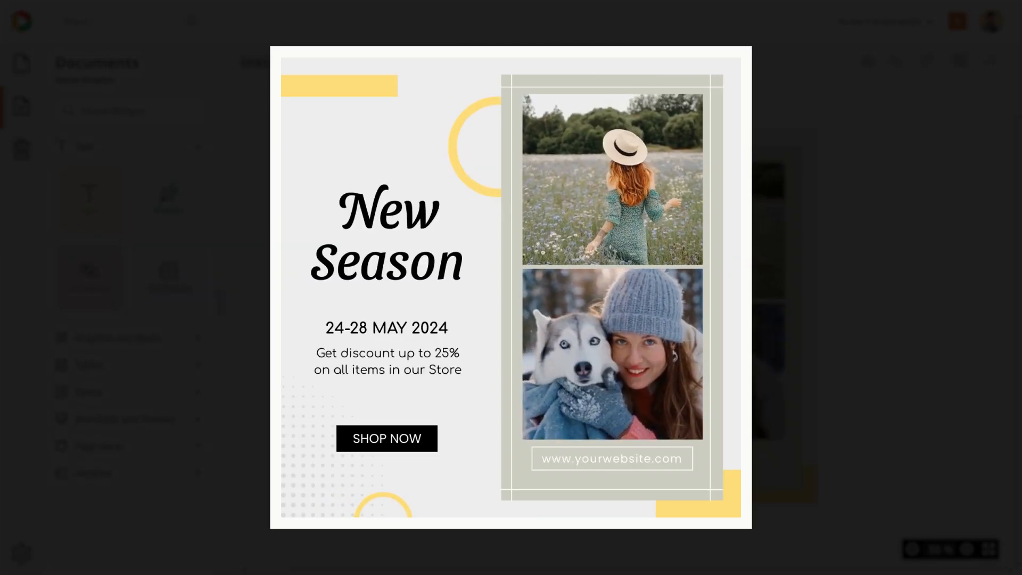
pyautogui.click(407, 485)
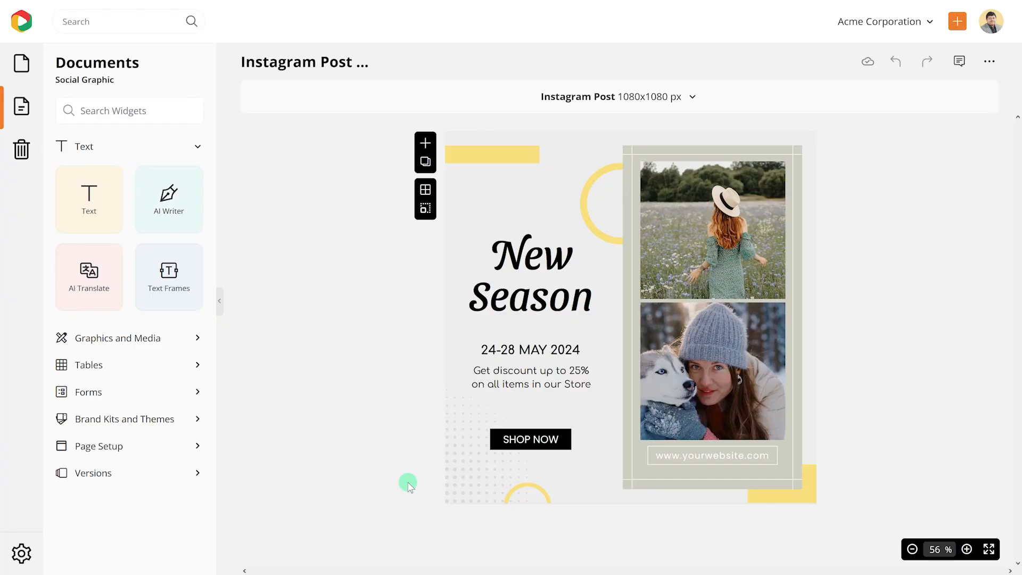